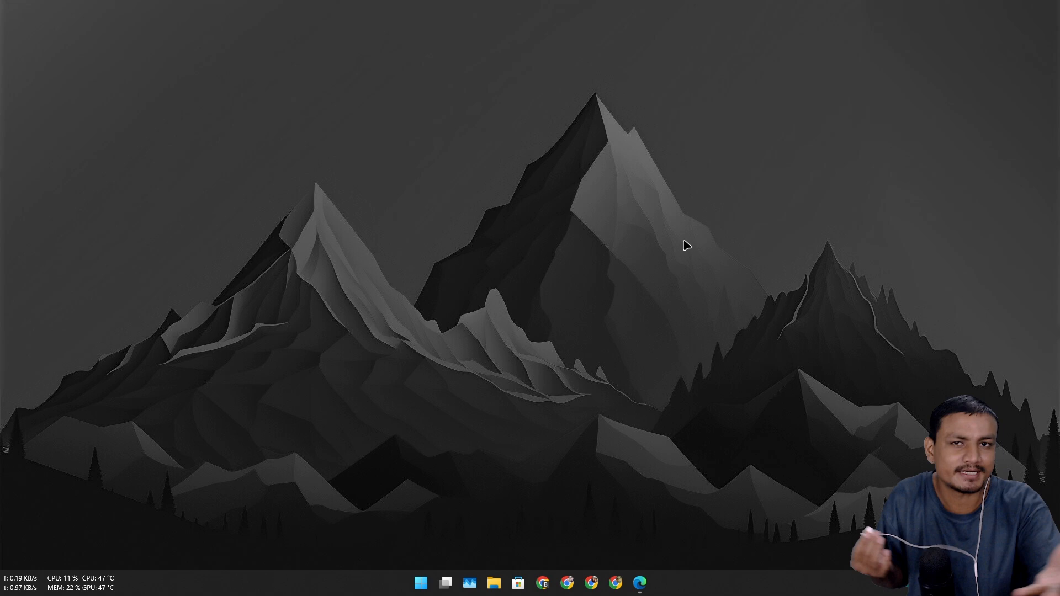
- Launch Edge from the taskbar and maximize it on the new tab page
left_click(637, 583)
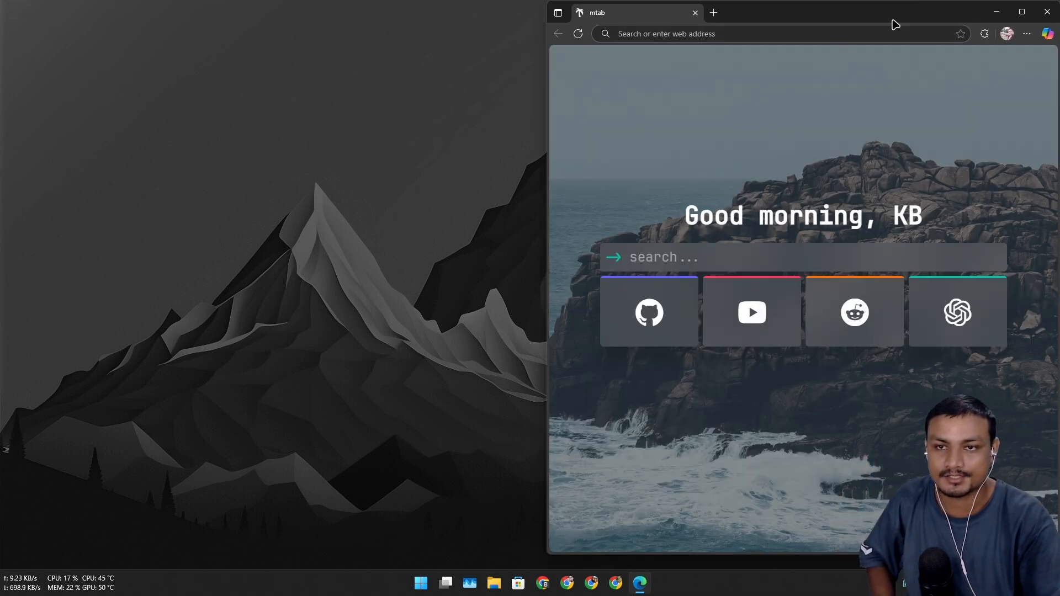
left_click(1020, 12)
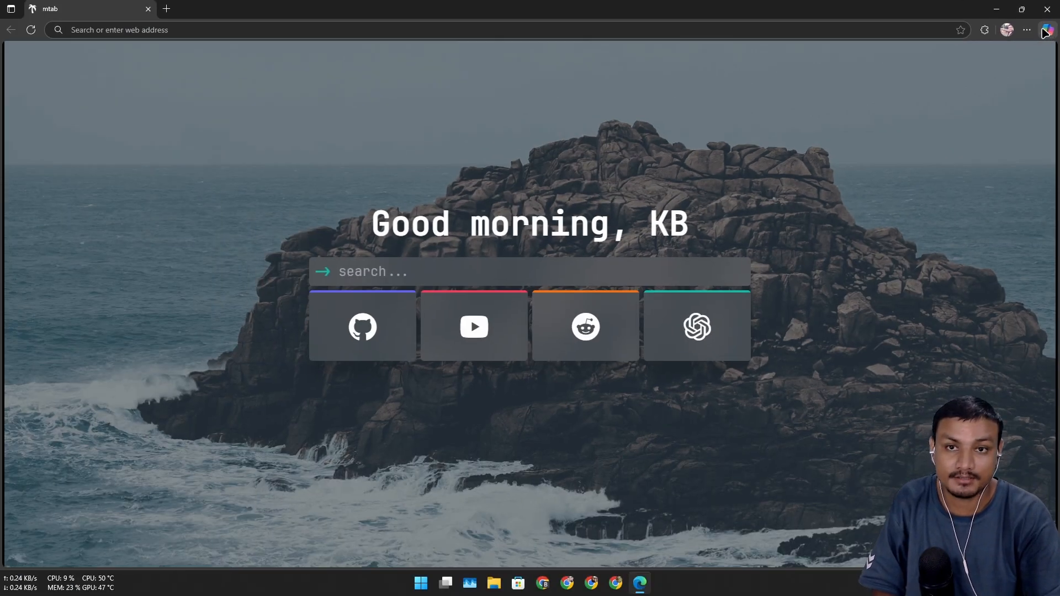
- Start Copilot and toggle Copilot Vision's page viewing off and back on
left_click(1045, 29)
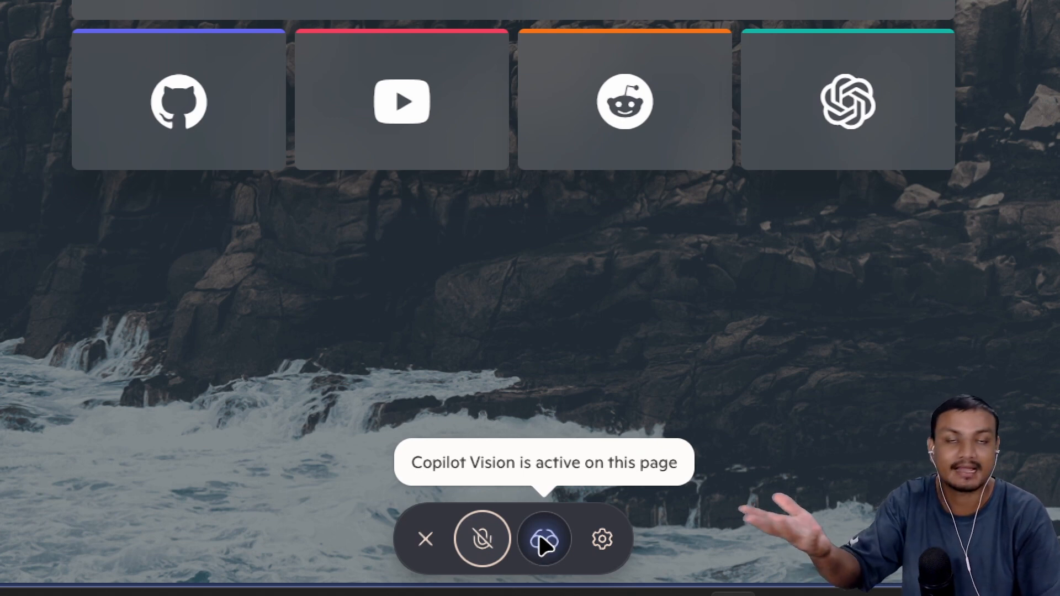
left_click(543, 539)
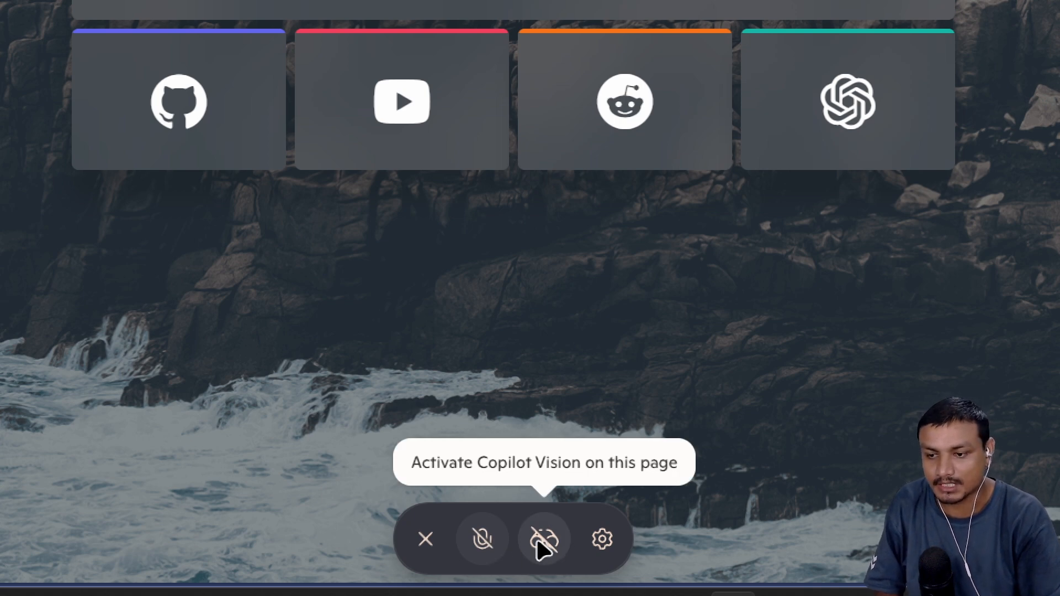
left_click(543, 540)
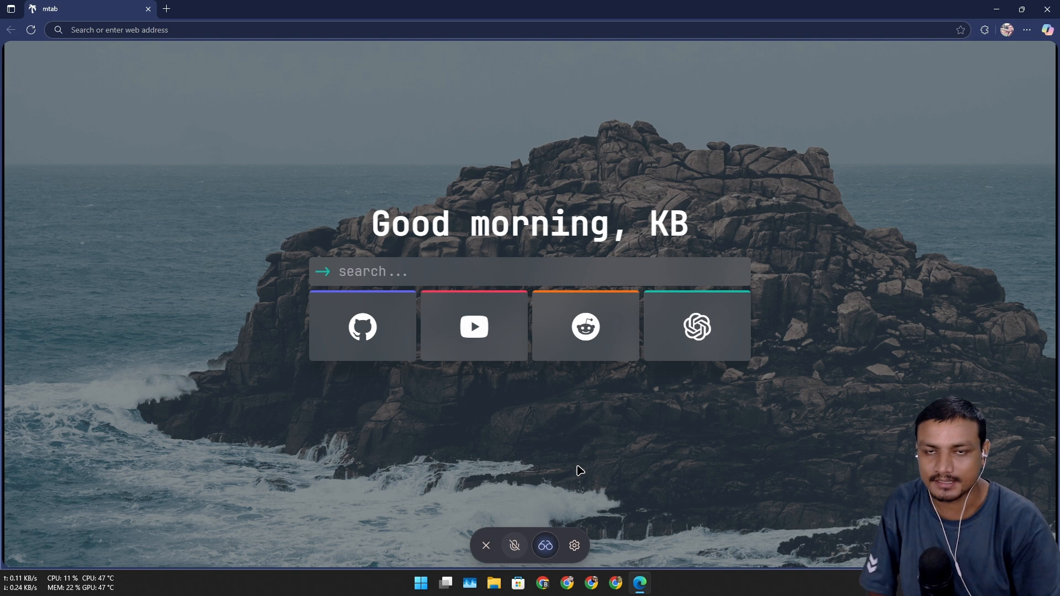
mouse_move(513, 545)
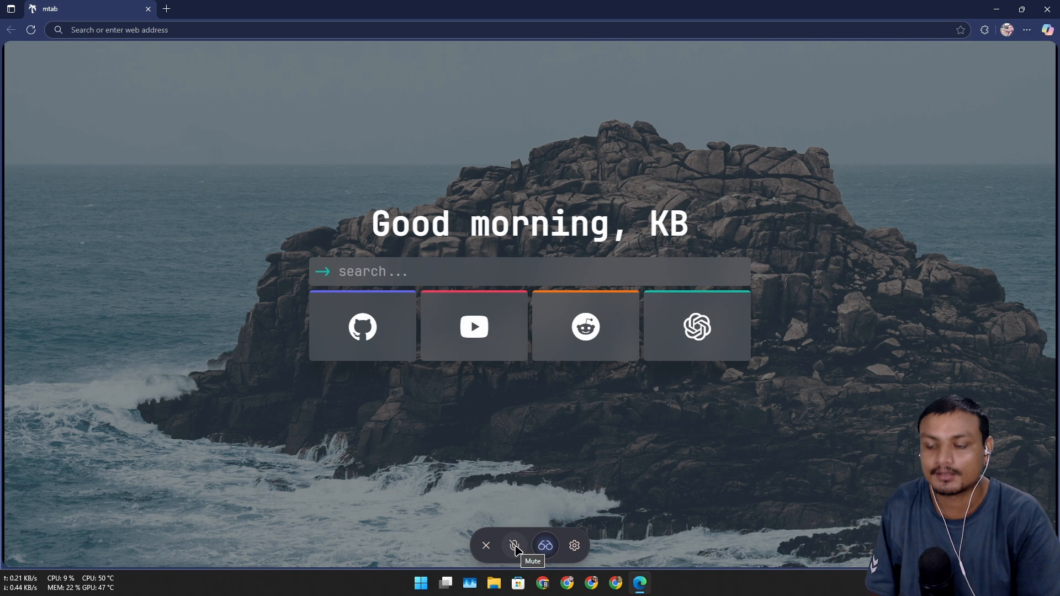
- Unmute the Copilot Vision microphone so it listens on the new tab page
left_click(513, 544)
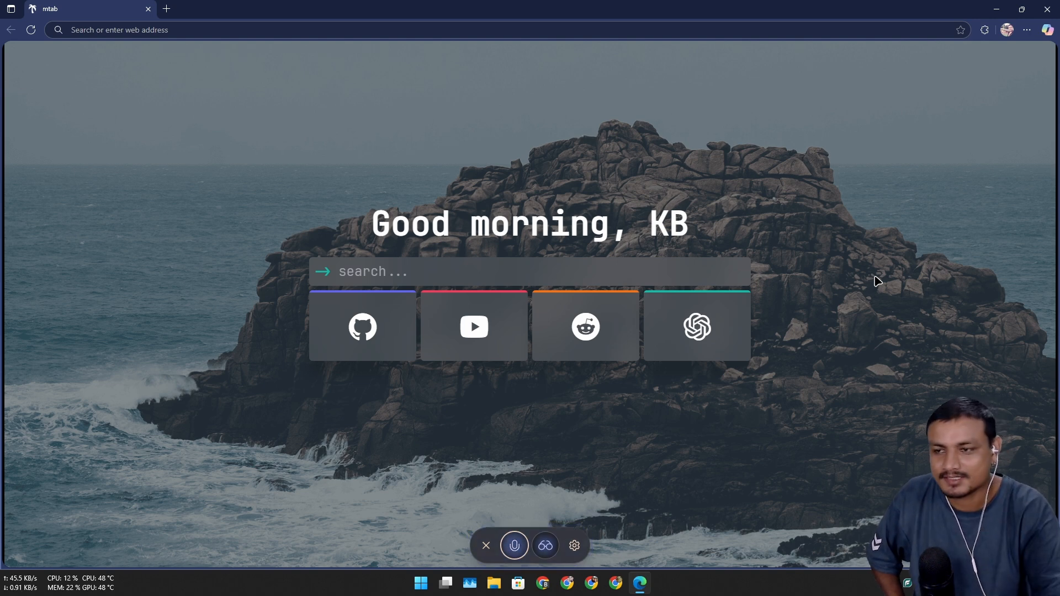
mouse_move(830, 245)
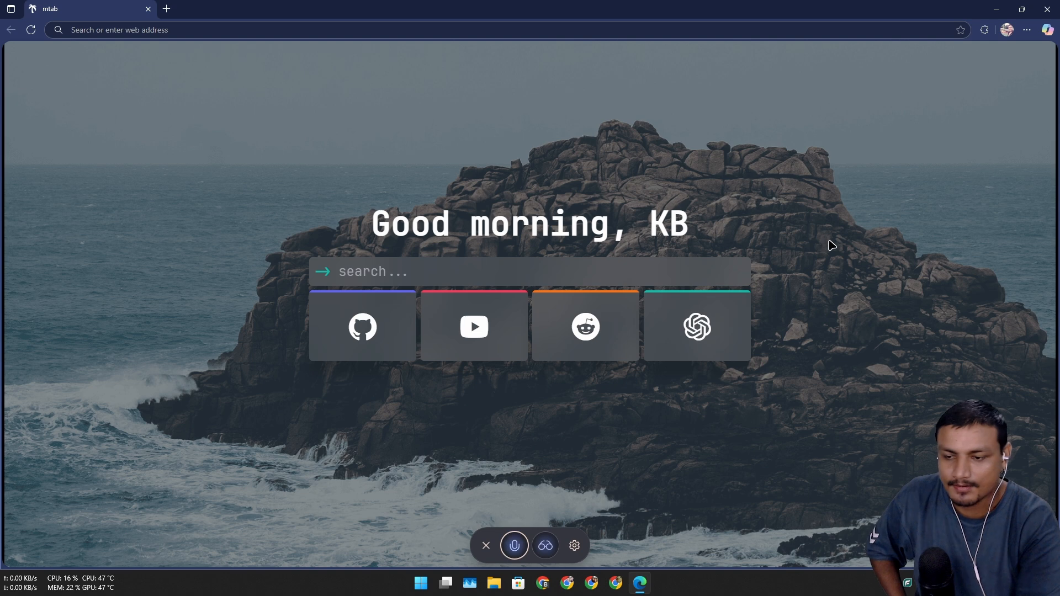
mouse_move(248, 65)
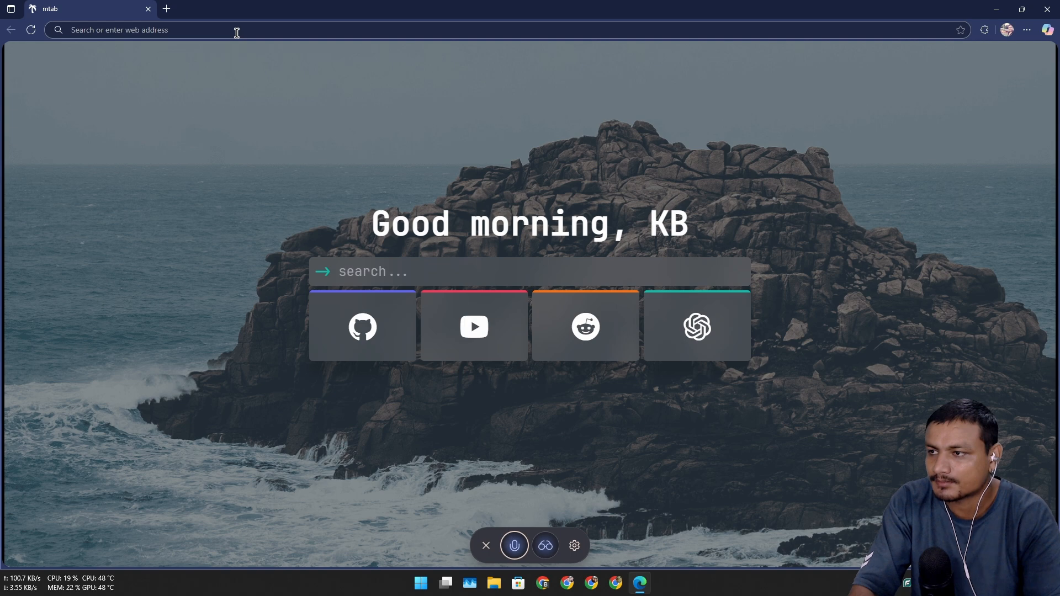
- Search Bing for 'what is the tallest mountain' from the address bar
type("what is the tallest")
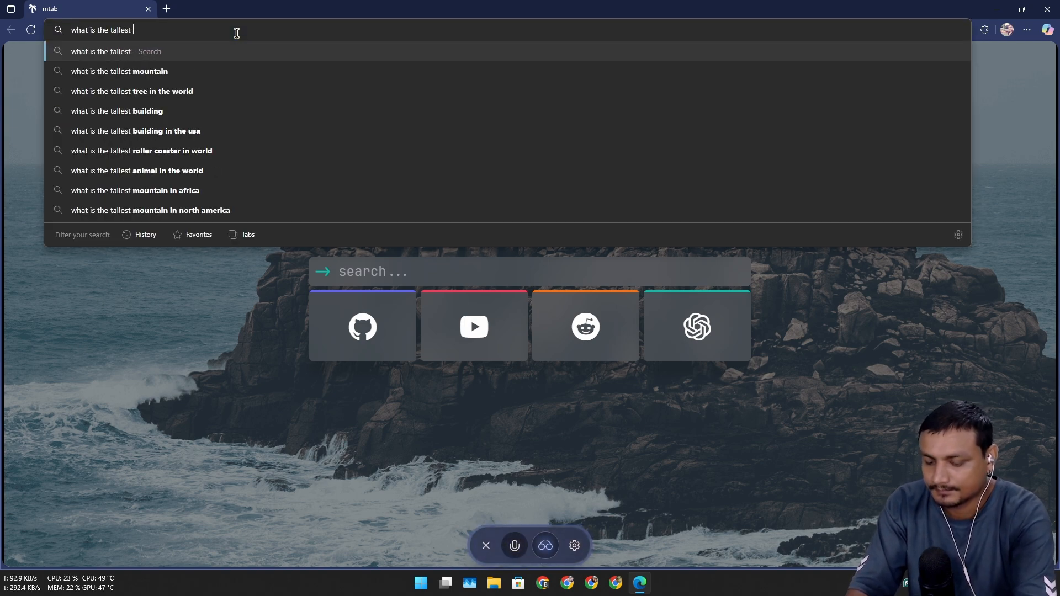
type("mountain")
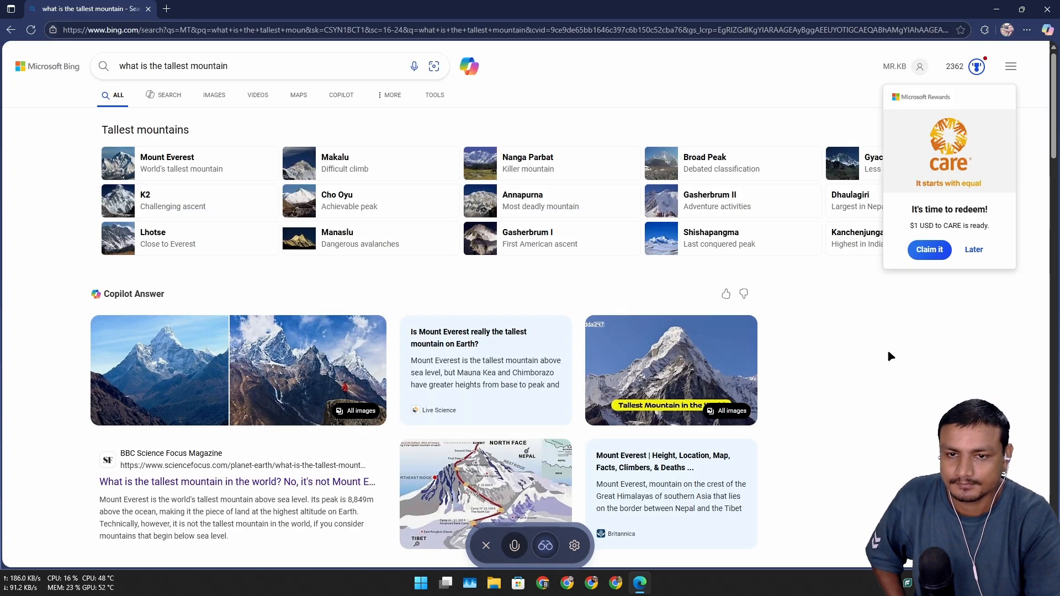
mouse_move(974, 249)
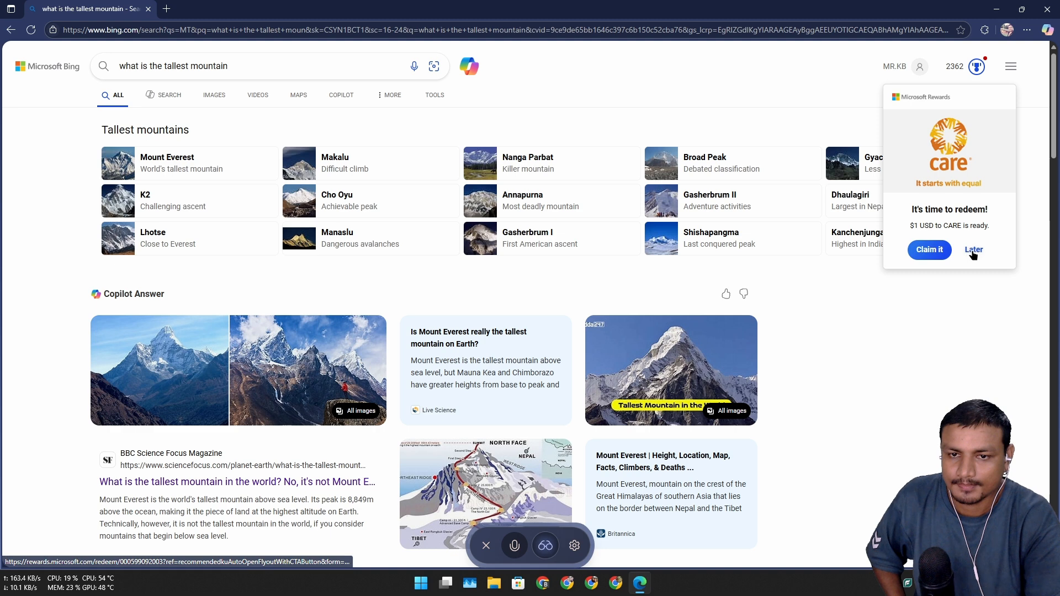
- Dismiss the Microsoft Rewards redemption offer with 'Later'
left_click(973, 249)
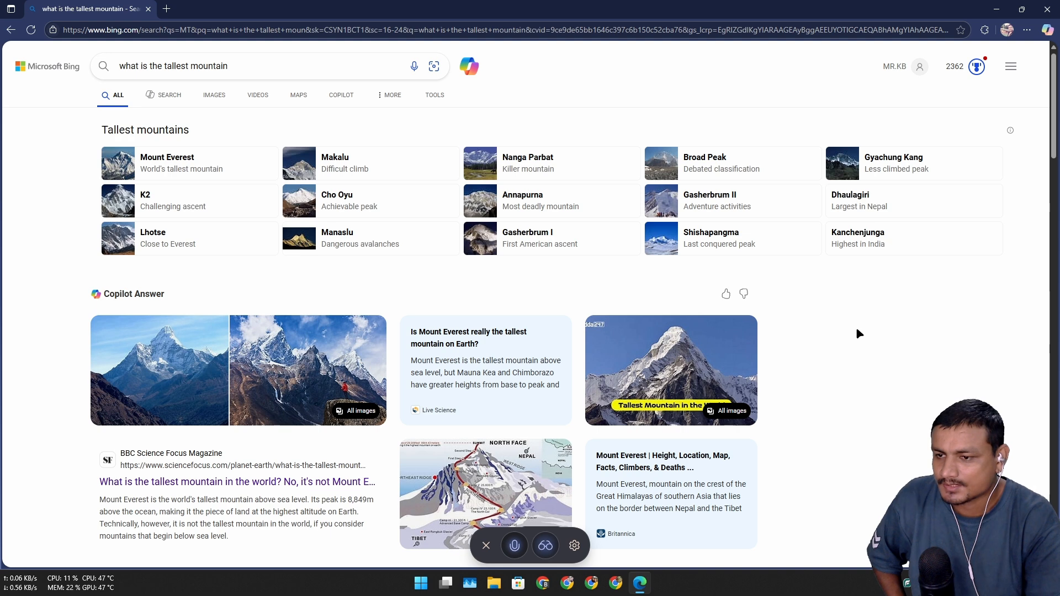
mouse_move(849, 357)
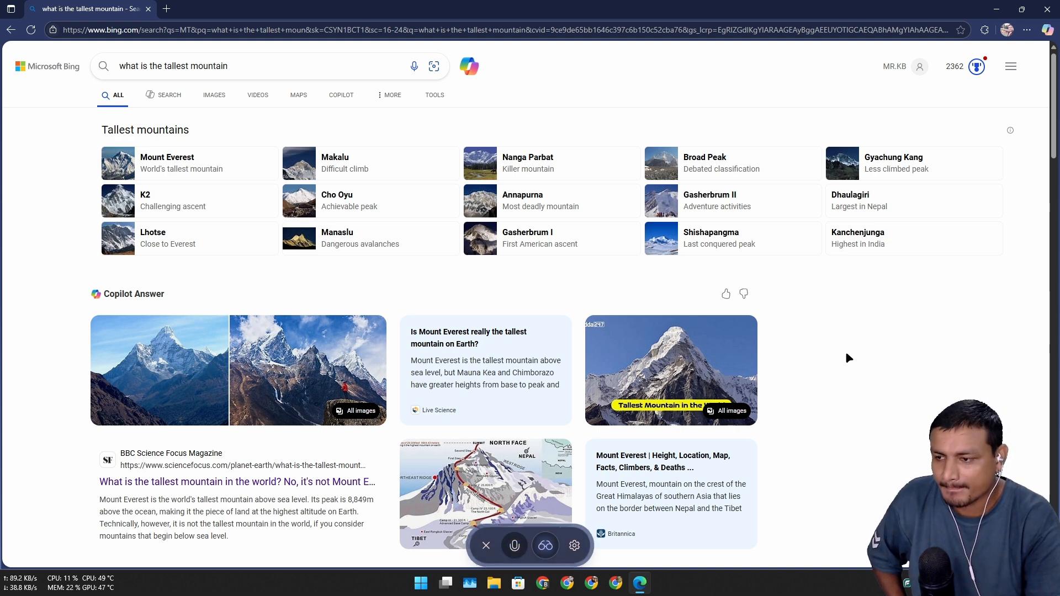
mouse_move(848, 389)
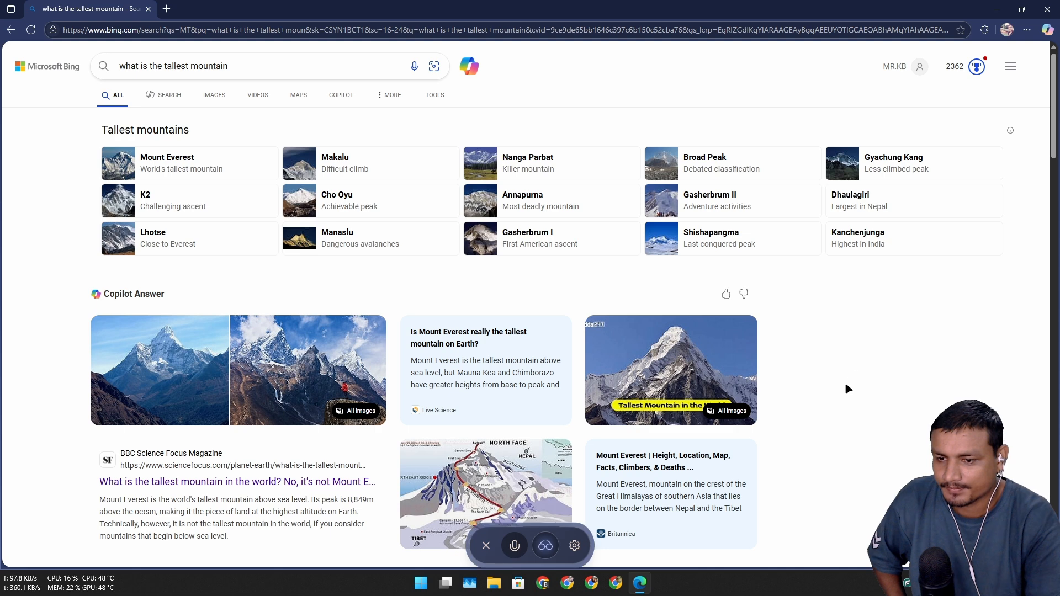
mouse_move(848, 397)
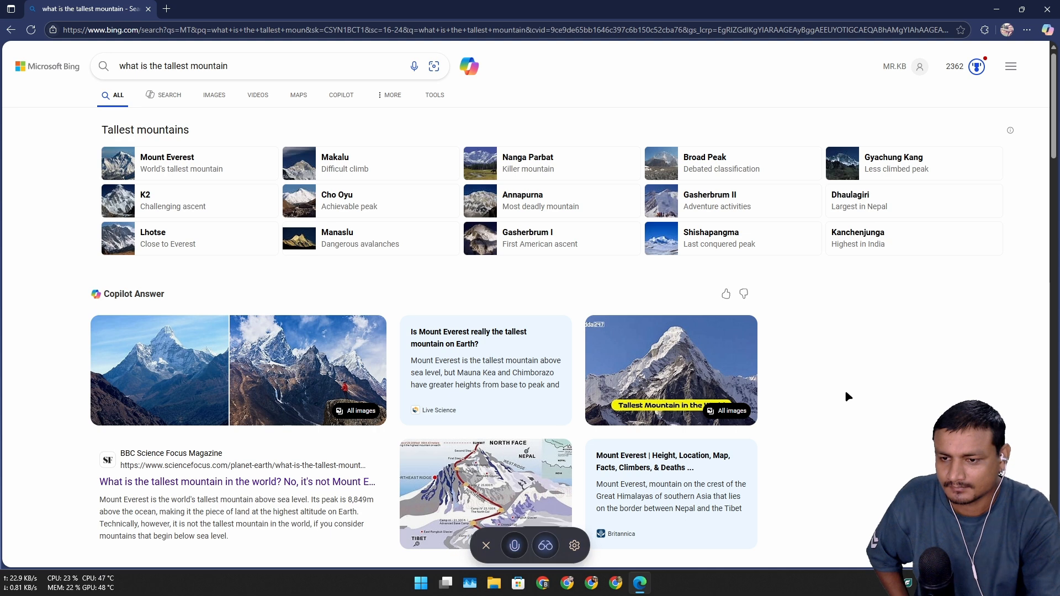
scroll("down", 3)
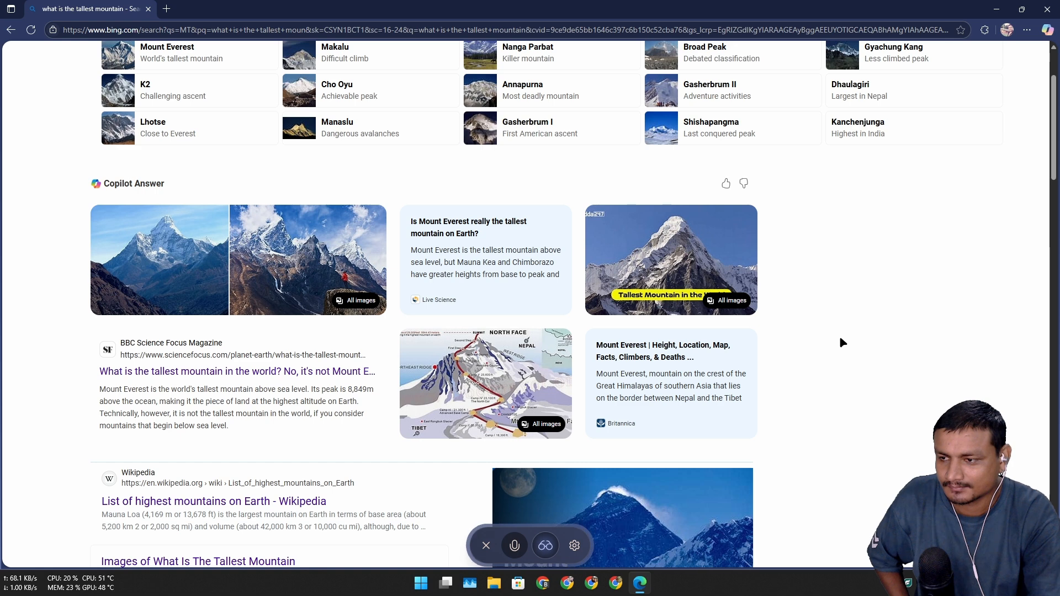
scroll("down", 3)
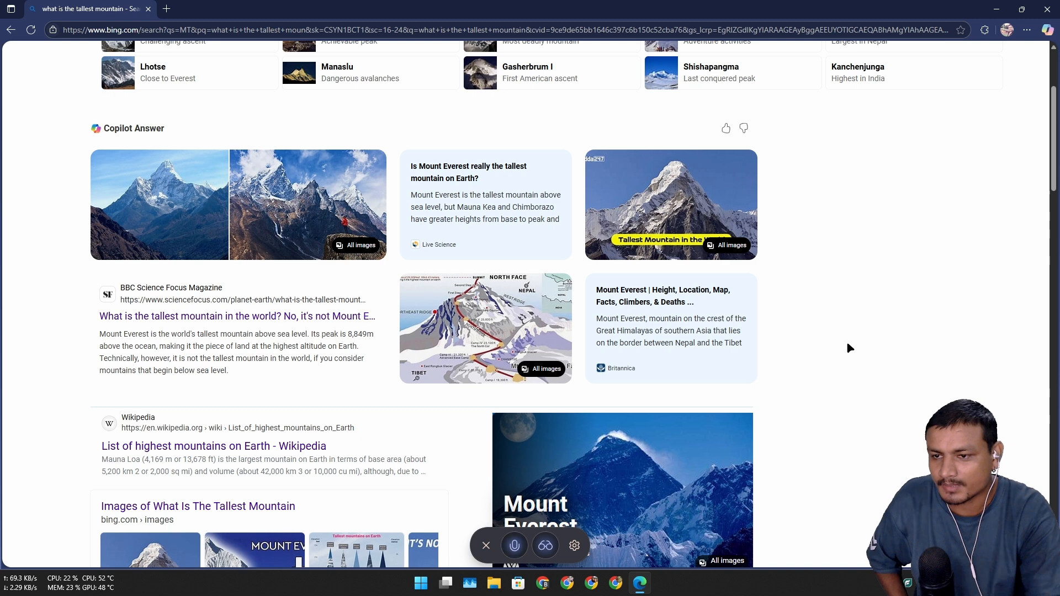
mouse_move(842, 366)
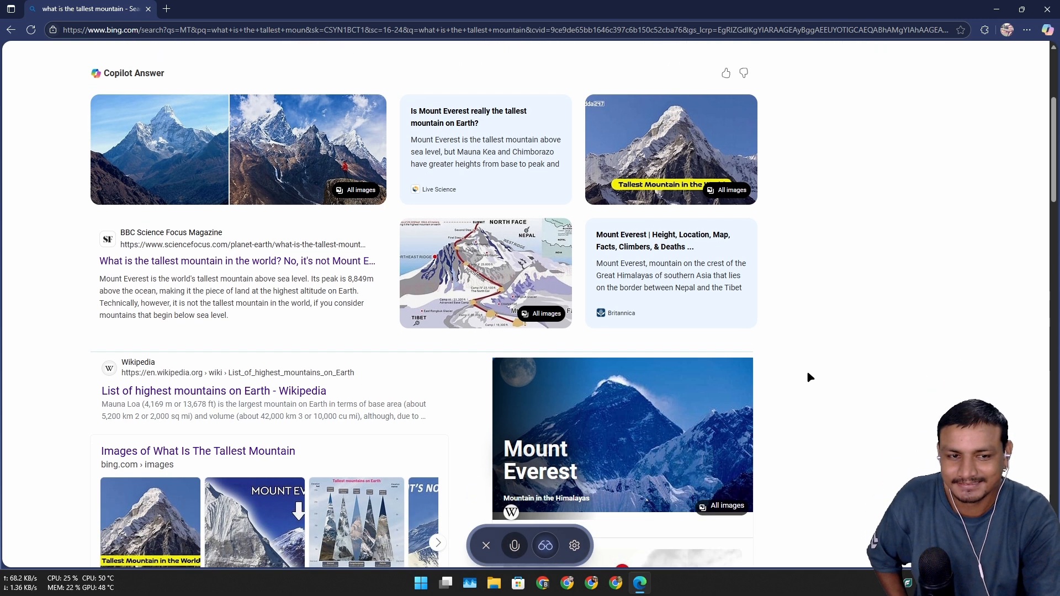
scroll("down", 3)
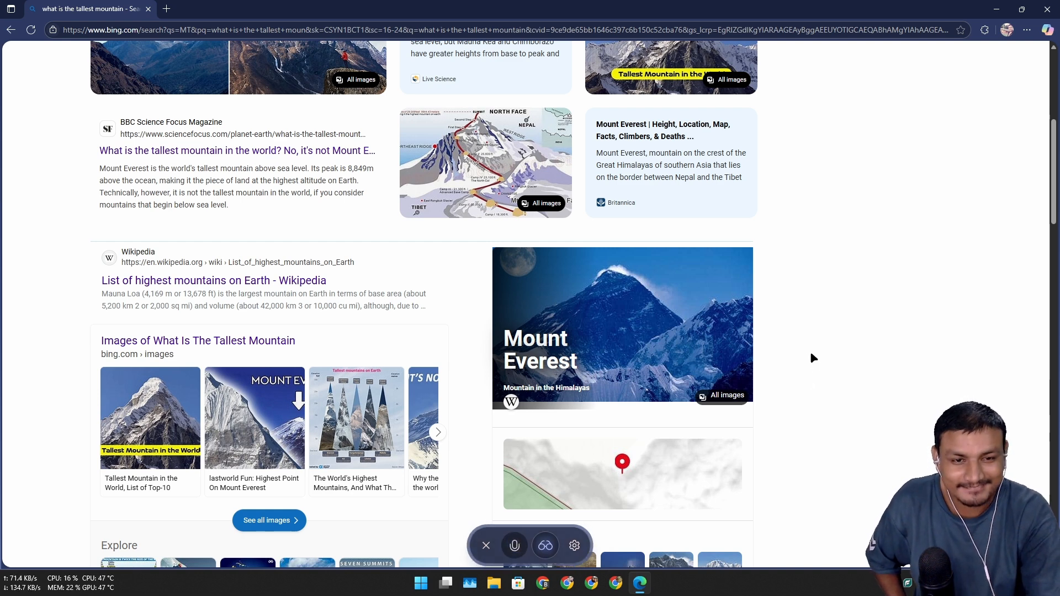
scroll("down", 3)
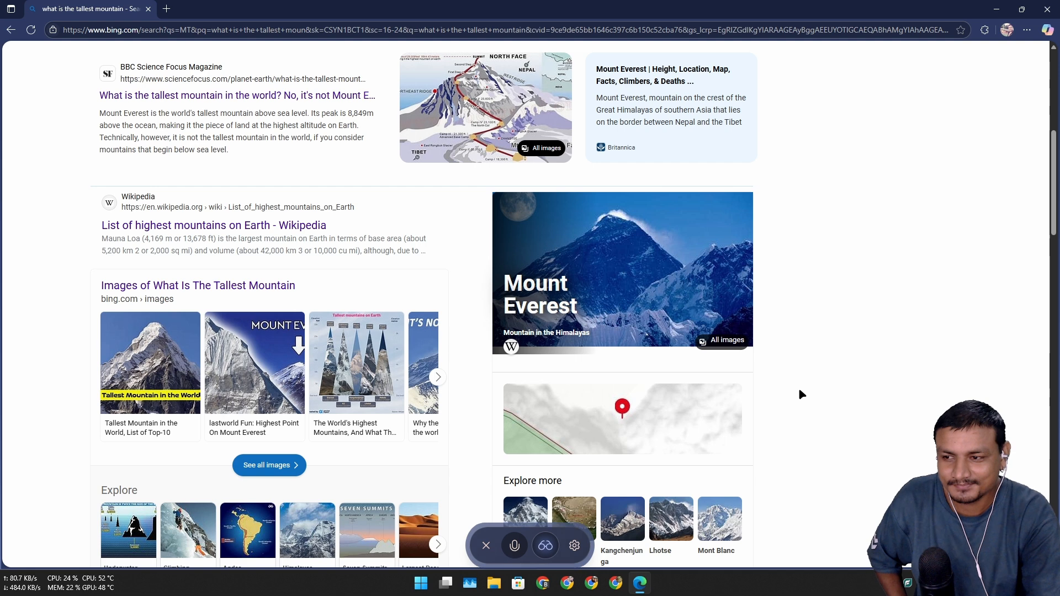
scroll("down", 3)
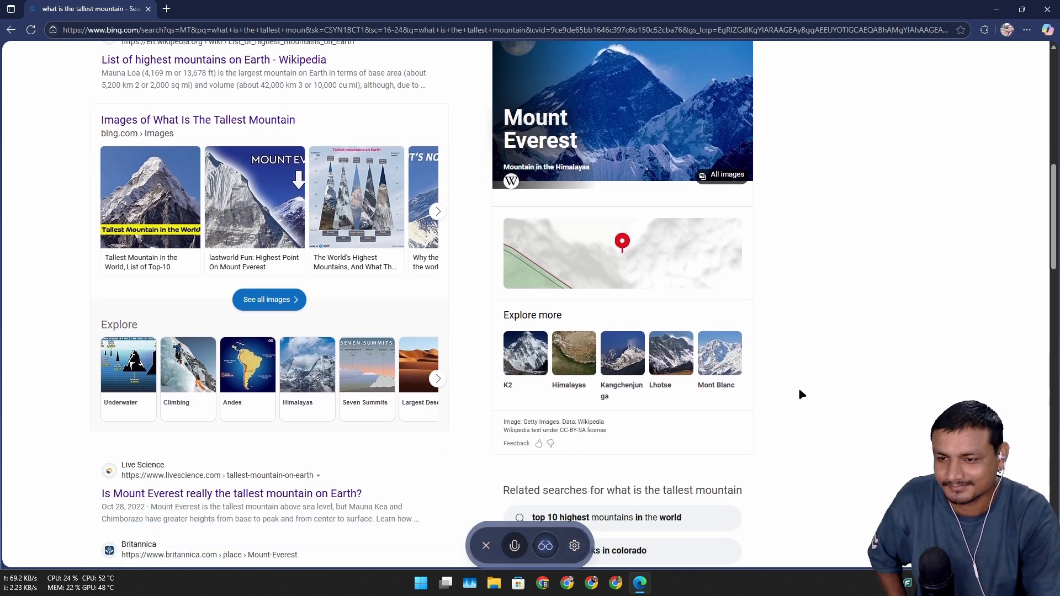
scroll("down", 3)
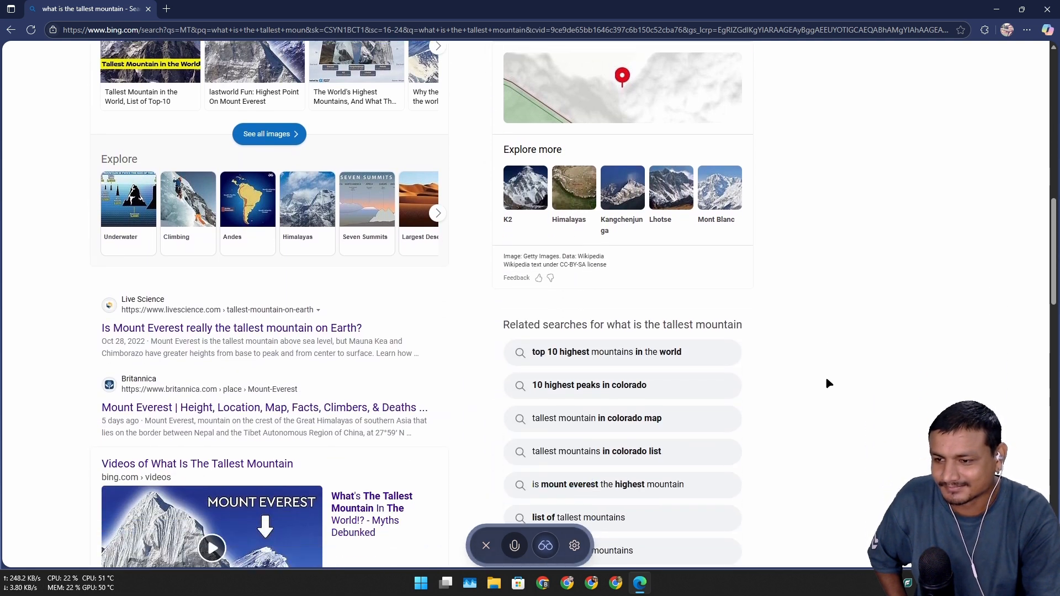
mouse_move(841, 417)
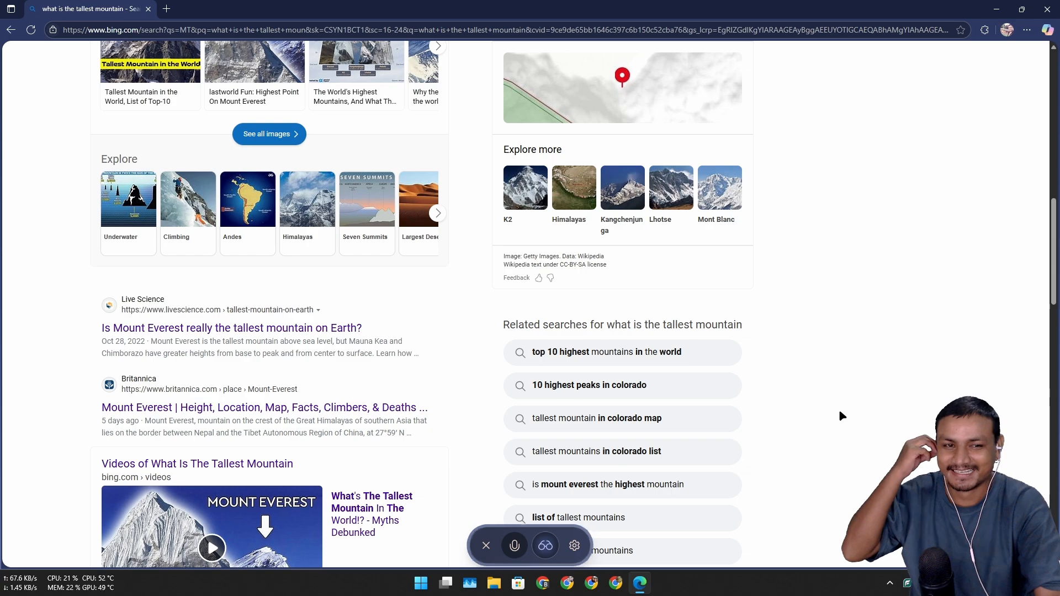
scroll("down", 3)
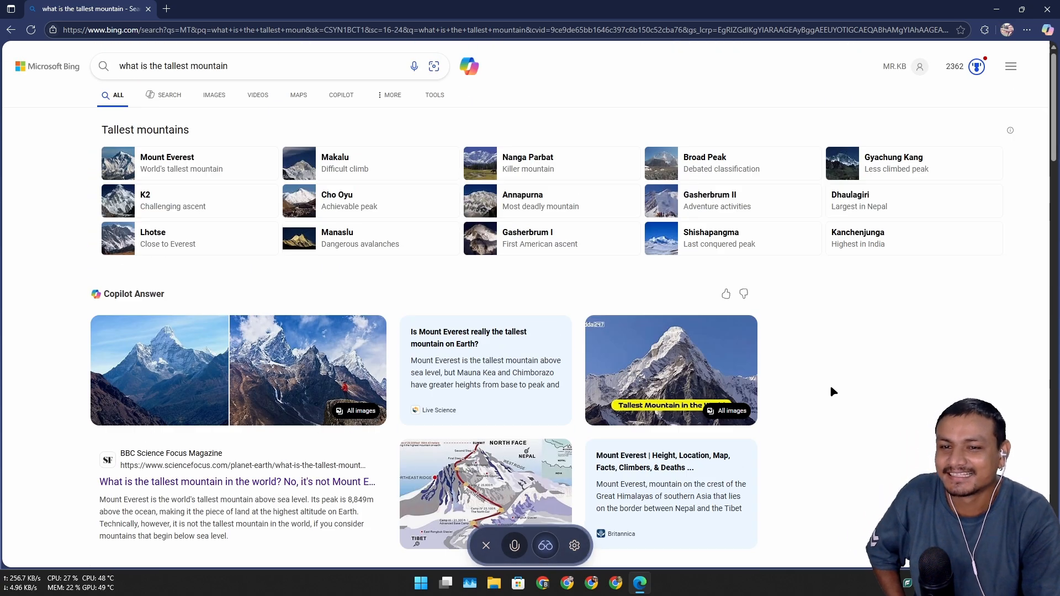
scroll("down", 3)
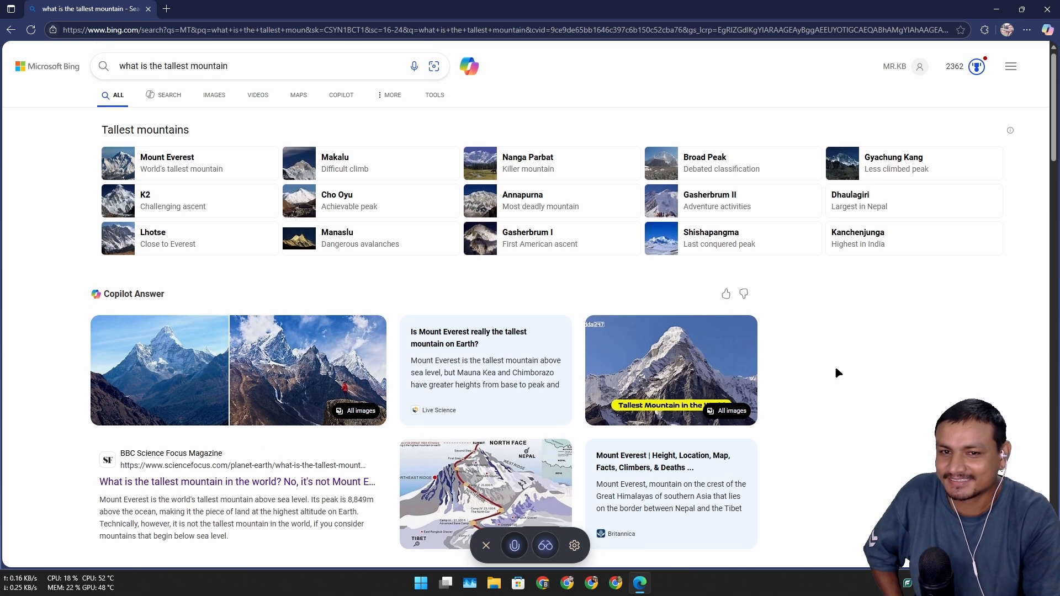
mouse_move(893, 342)
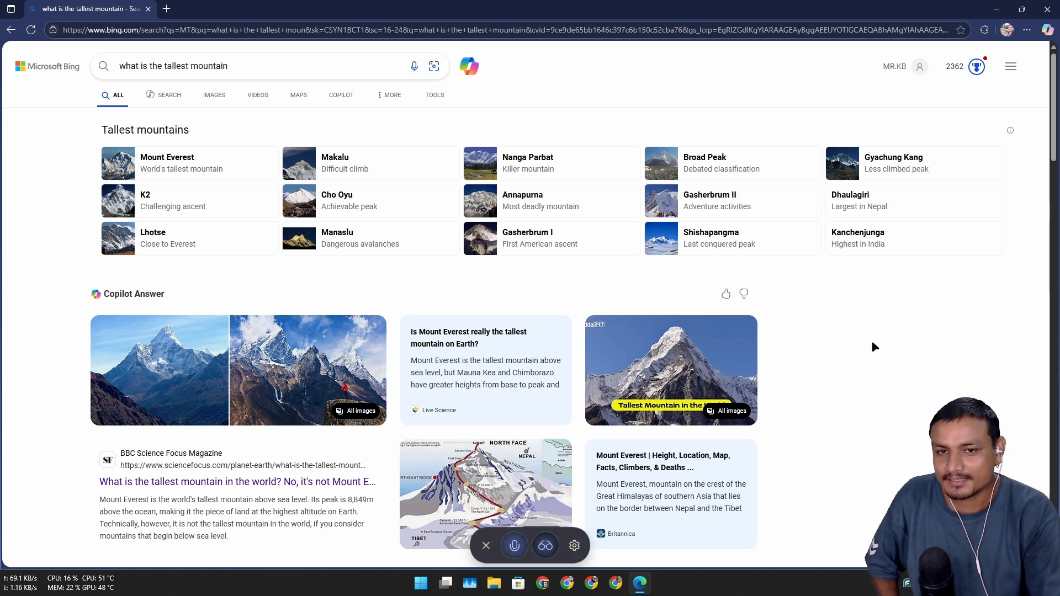
scroll("down", 3)
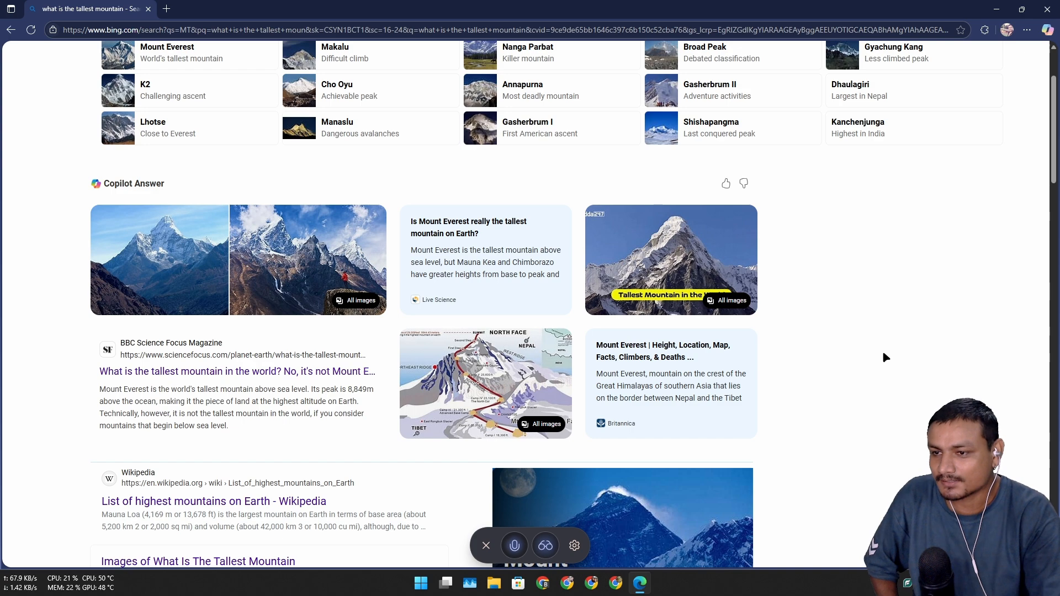
scroll("down", 3)
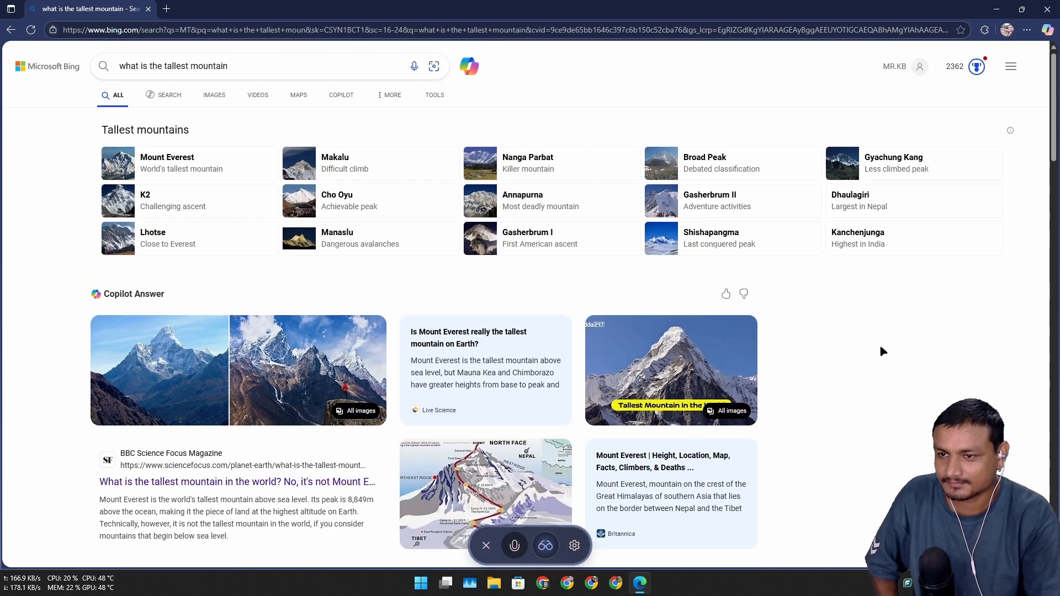
scroll("down", 3)
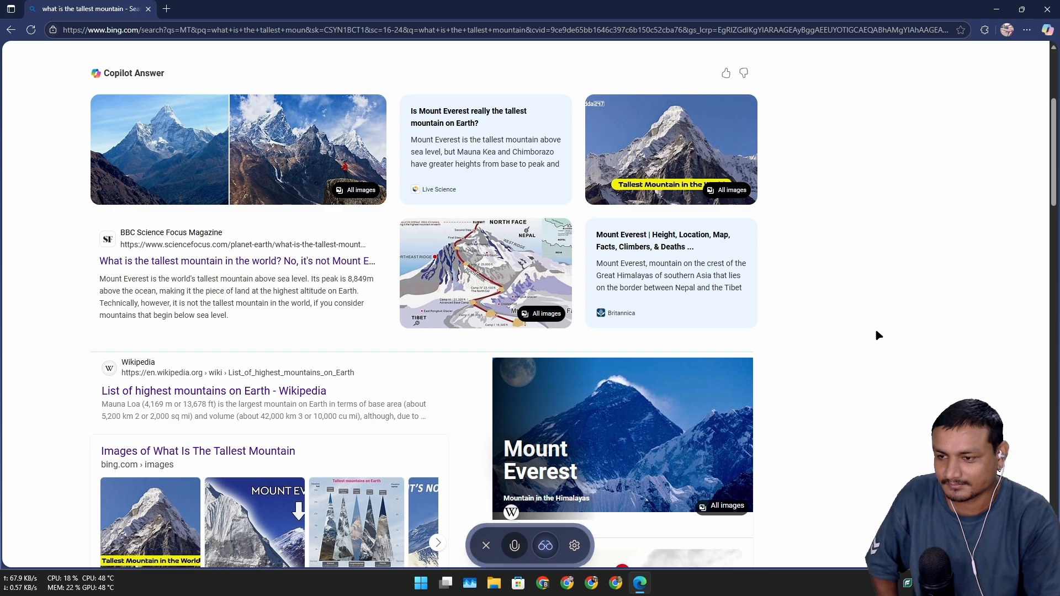
scroll("up", 3)
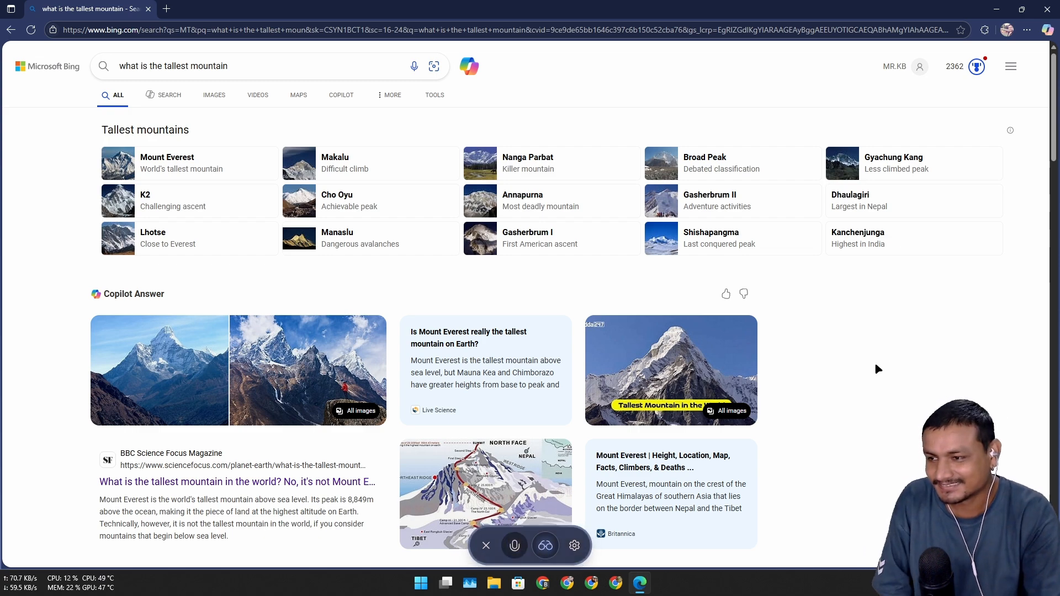
scroll("down", 3)
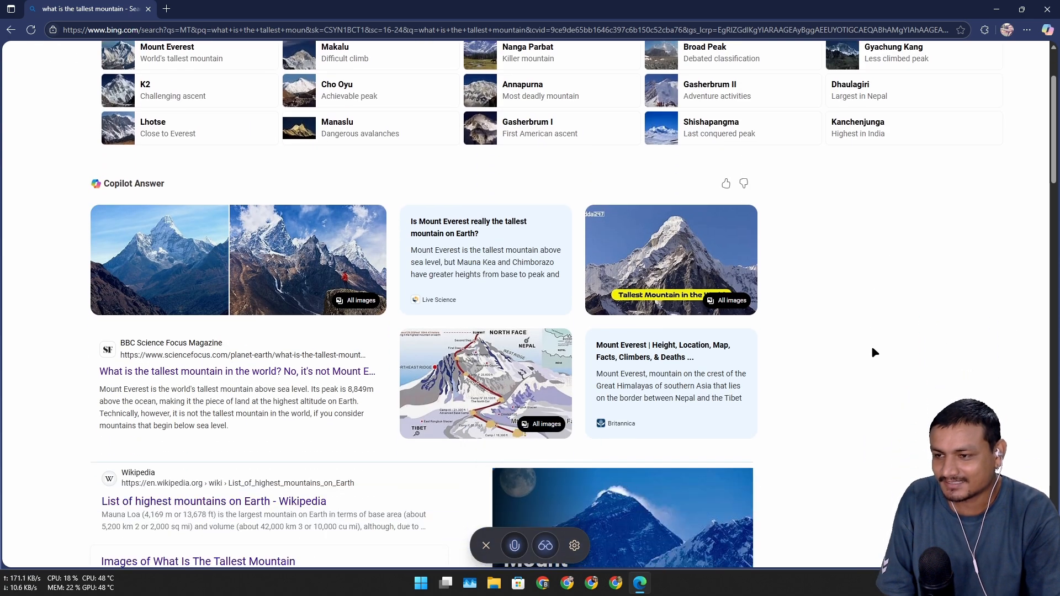
scroll("down", 3)
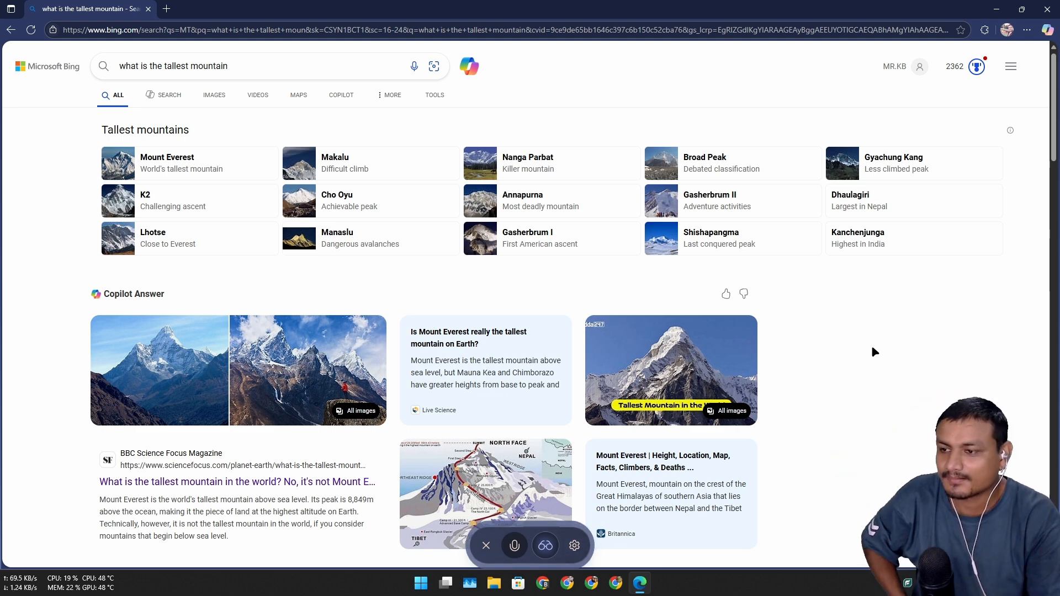
scroll("down", 3)
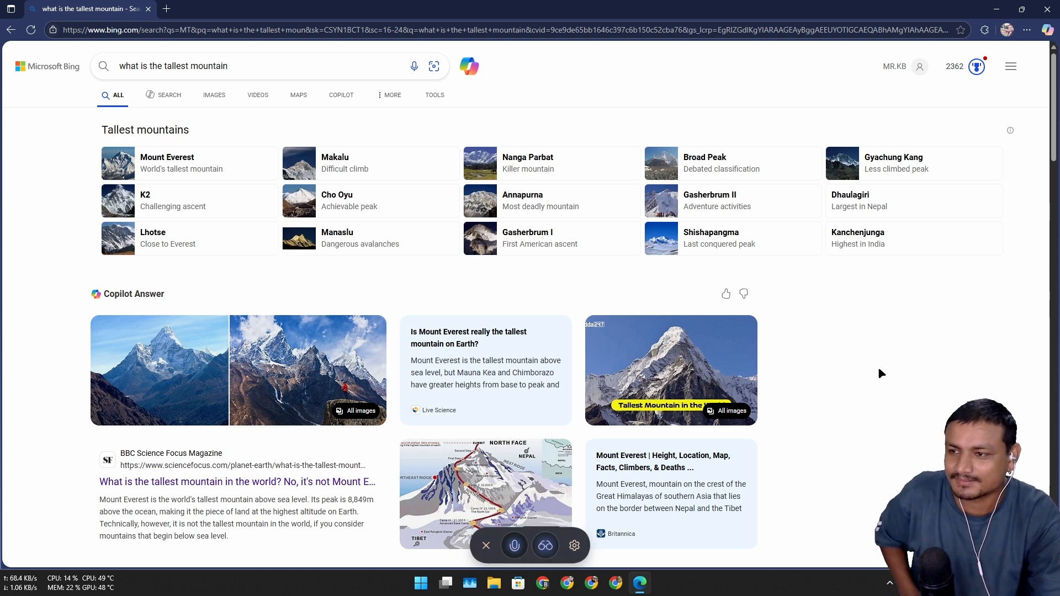
- Scroll through the Bing Images grid for Mount Everest and back up
scroll("down", 3)
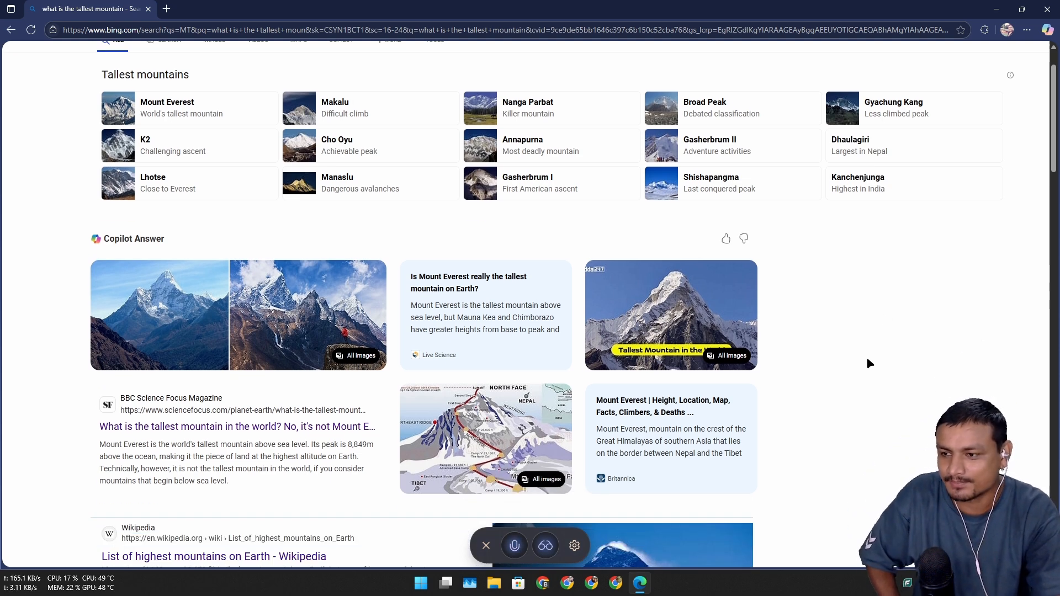
scroll("down", 3)
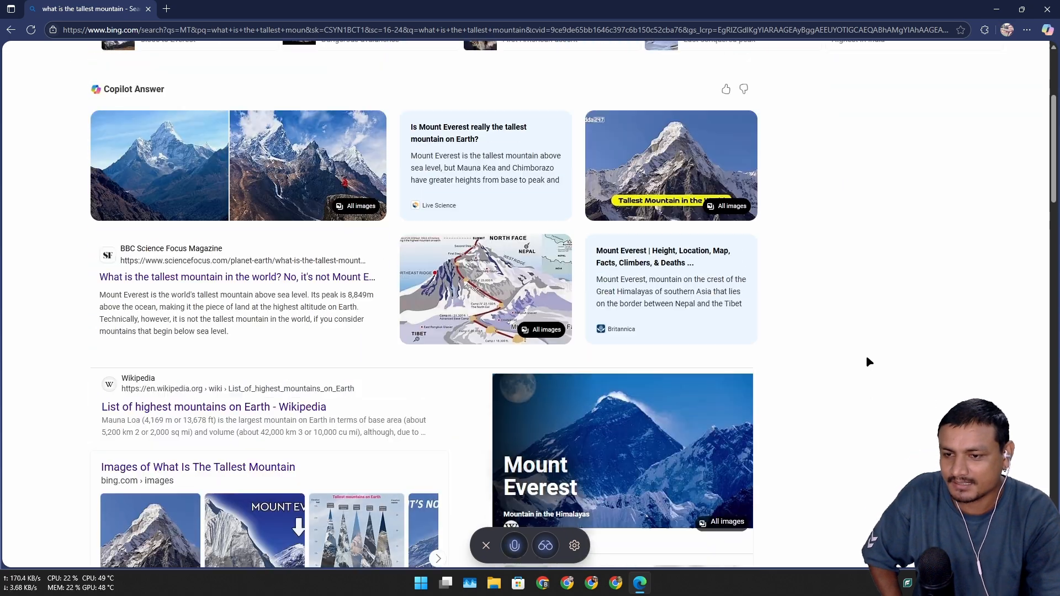
scroll("down", 3)
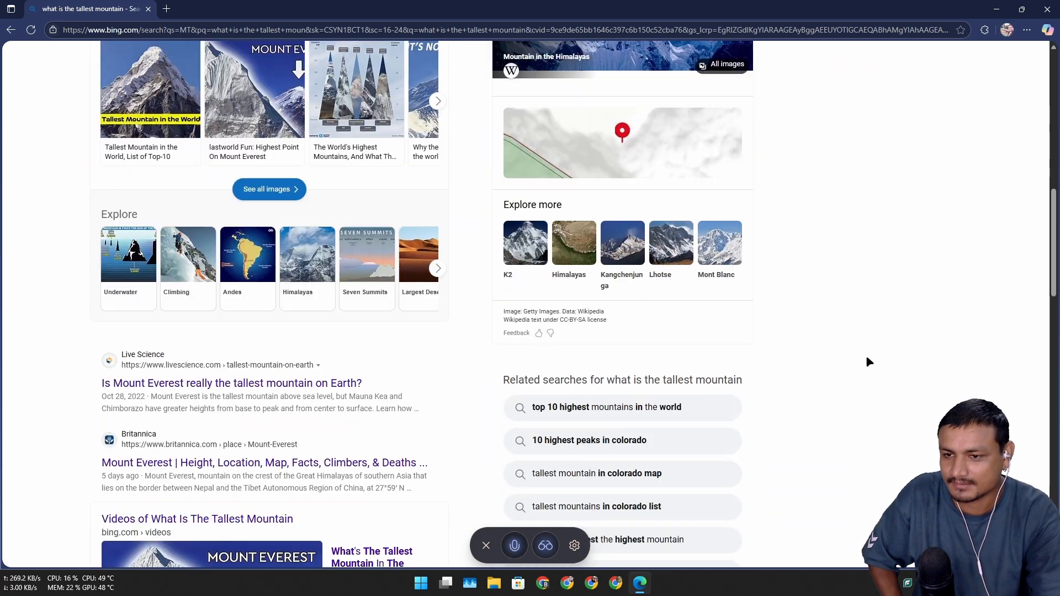
scroll("up", 3)
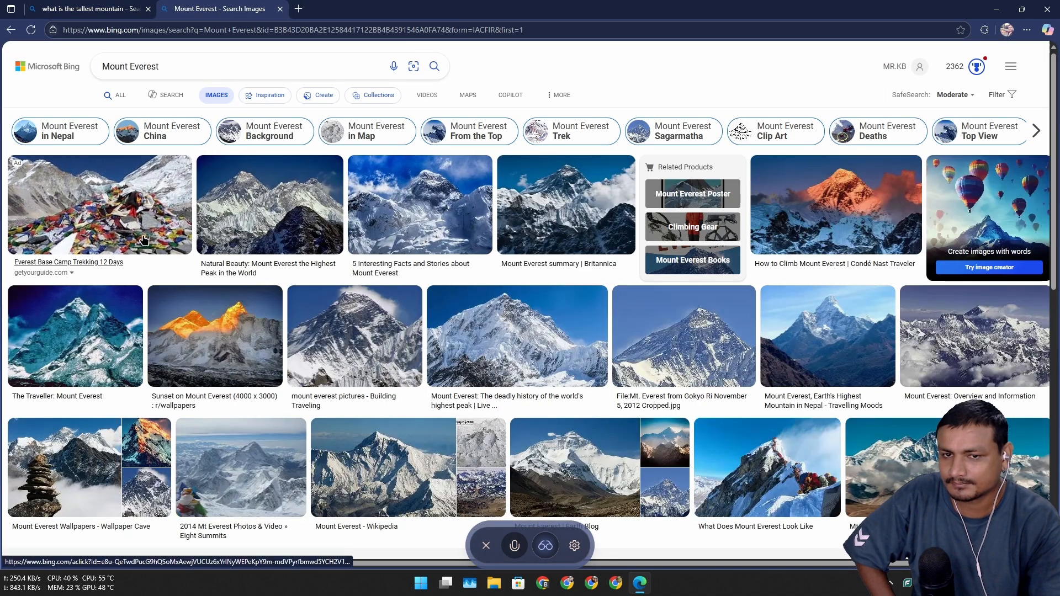
- Return to the first tab, open Mount Everest from the carousel and scroll its results
left_click(89, 9)
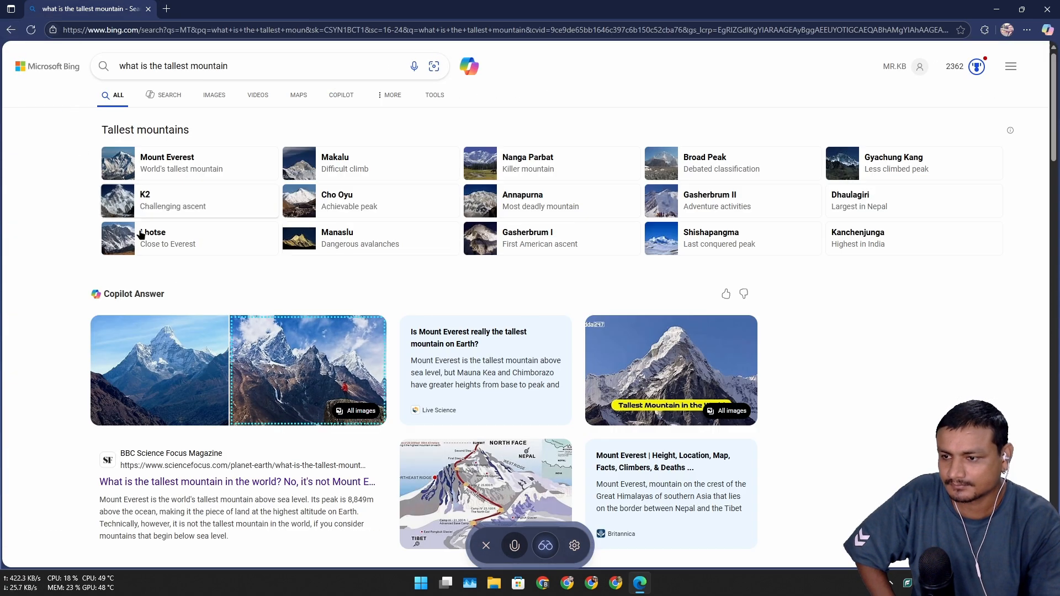
right_click(264, 375)
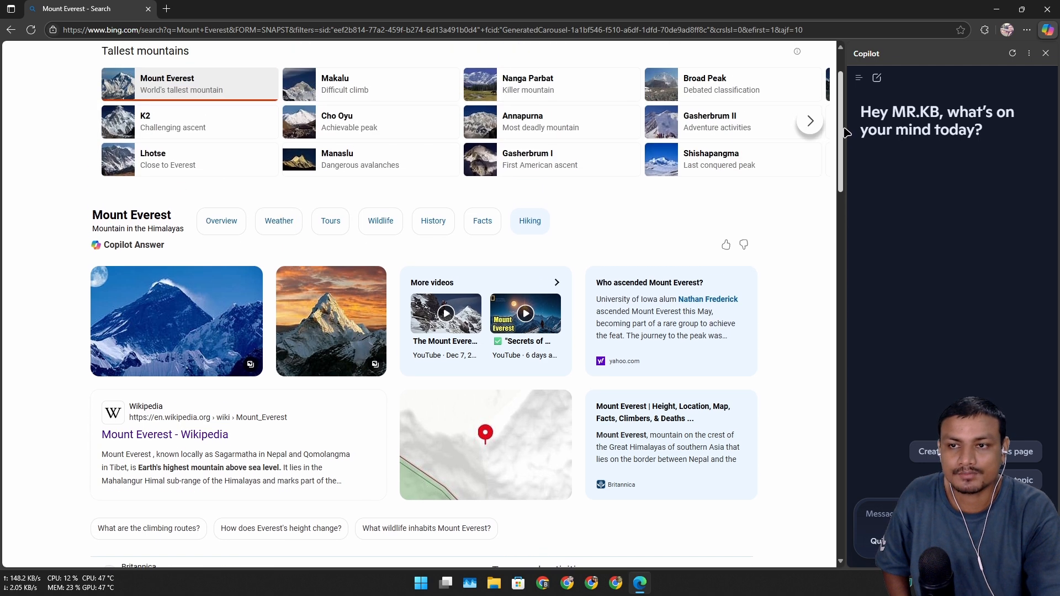
scroll("down", 3)
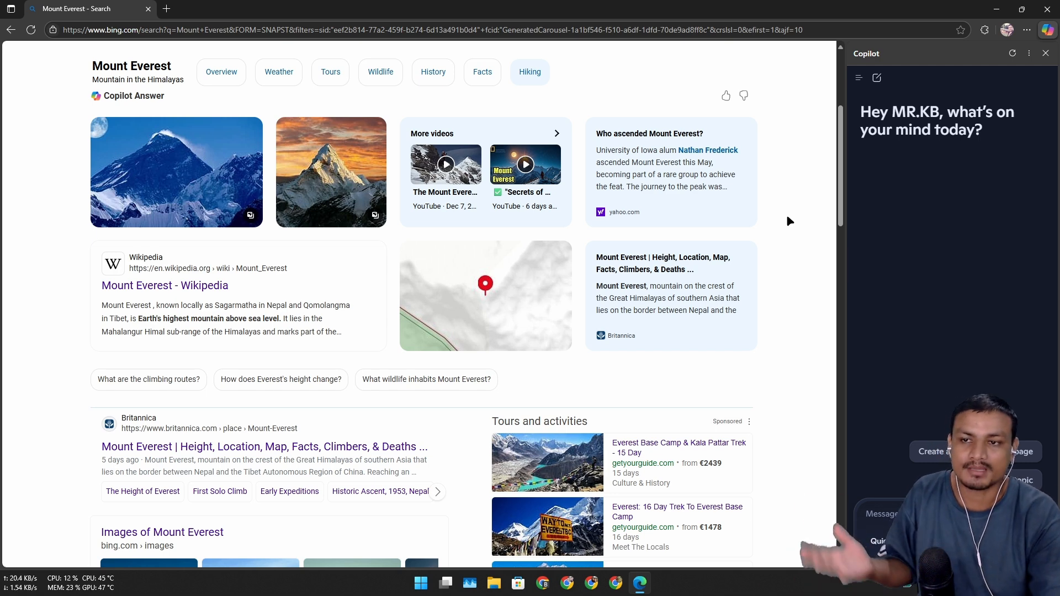
mouse_move(791, 212)
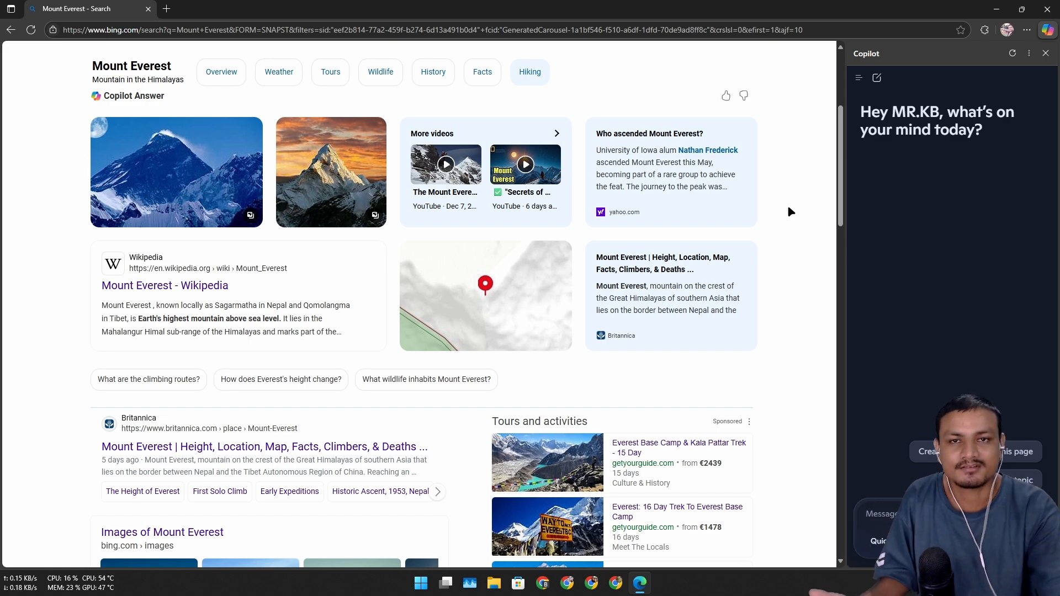
scroll("down", 3)
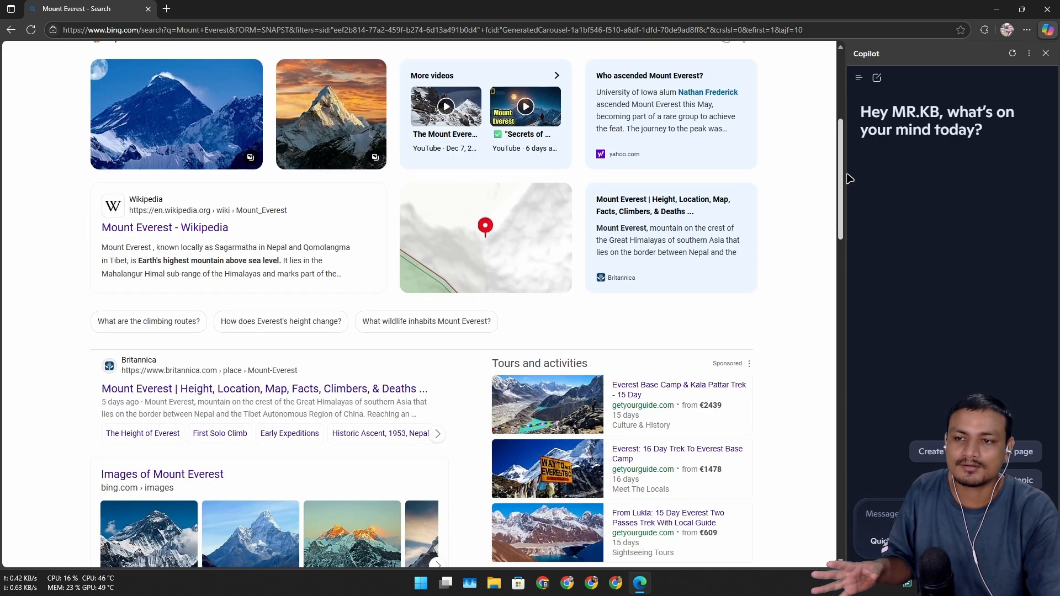
scroll("up", 3)
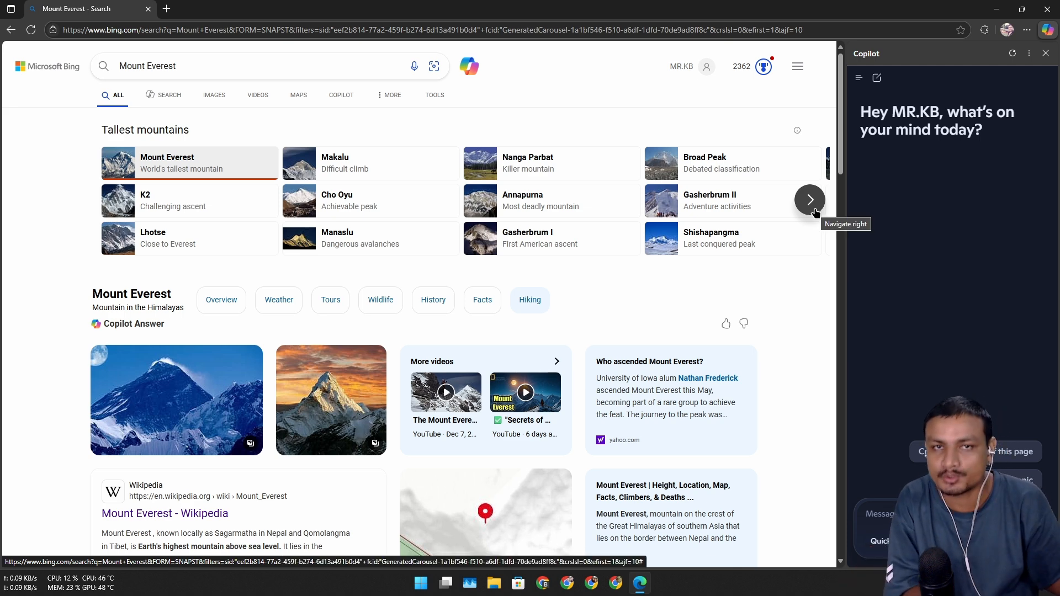
mouse_move(811, 215)
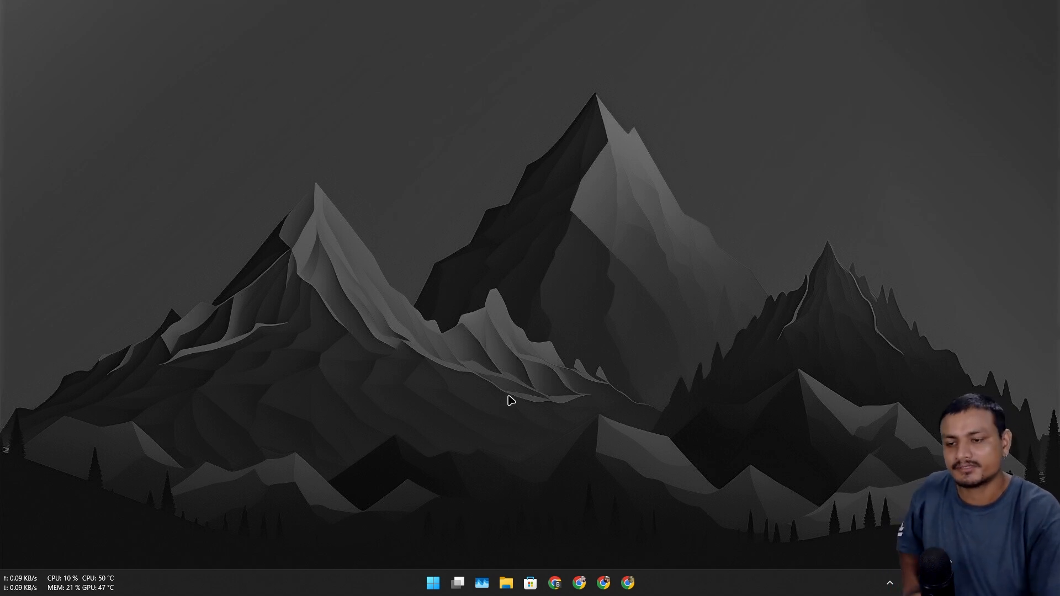
mouse_move(727, 444)
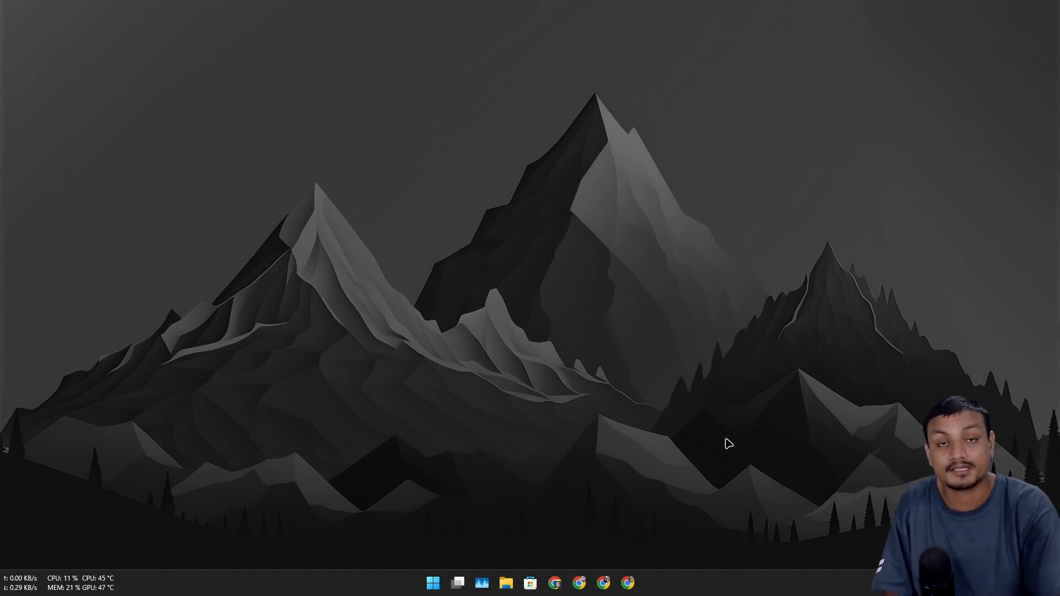
mouse_move(559, 433)
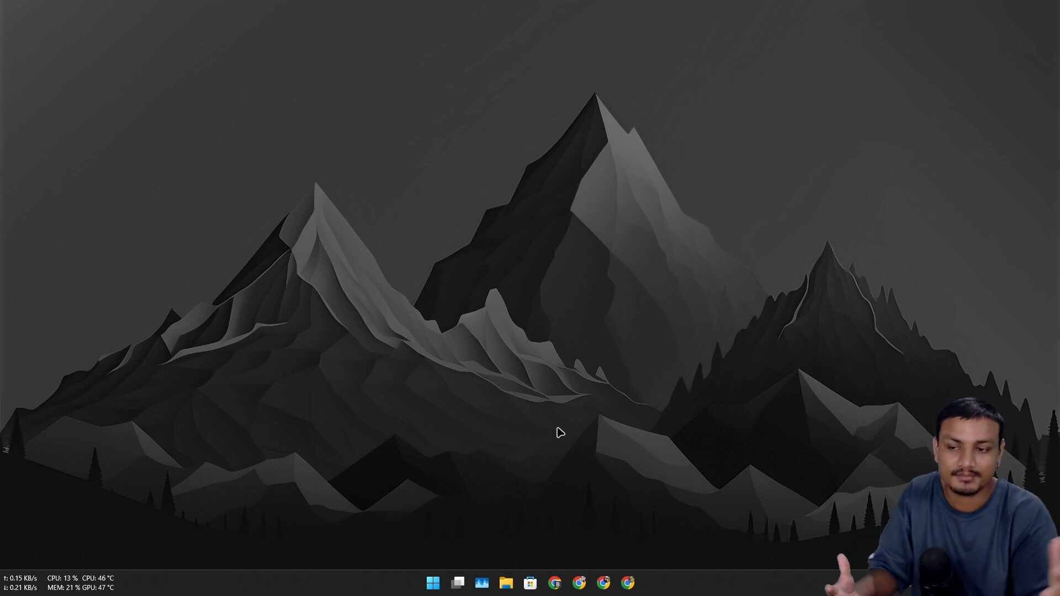